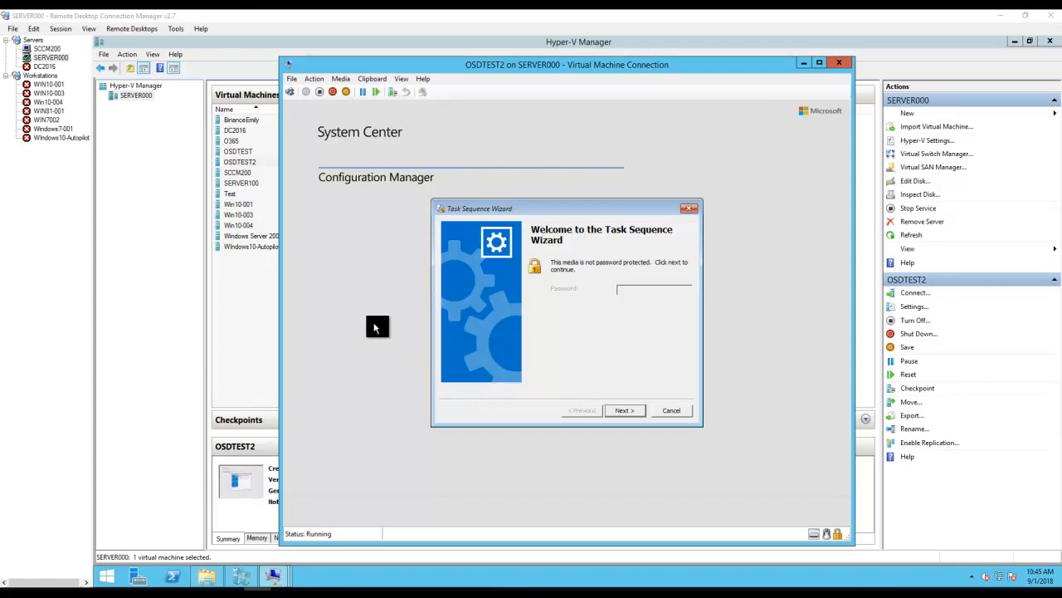
{"action": "mouse_move", "coordinate": [538, 335]}
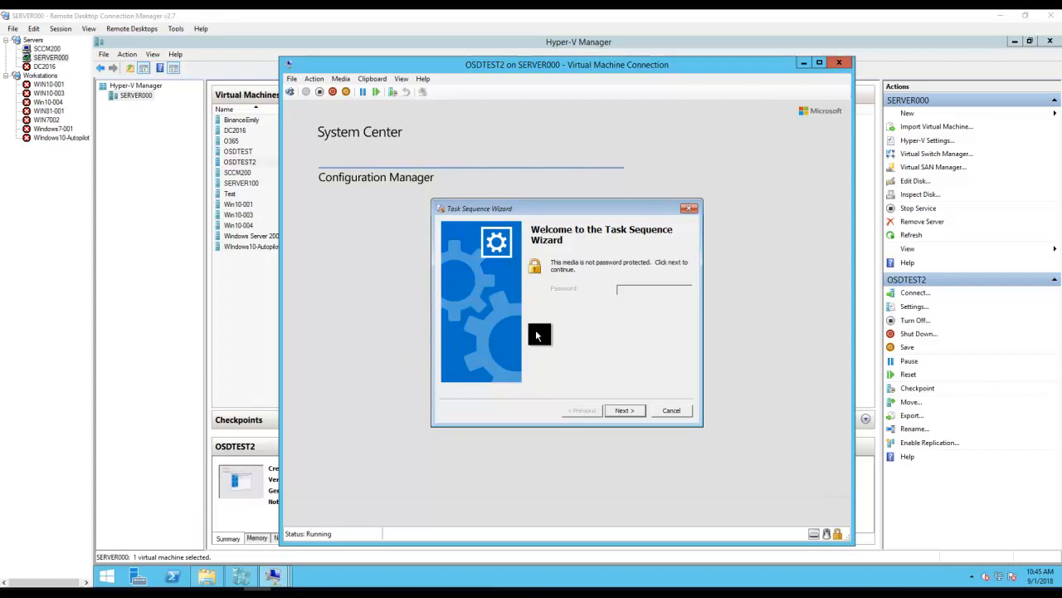
{"action": "mouse_move", "coordinate": [521, 247]}
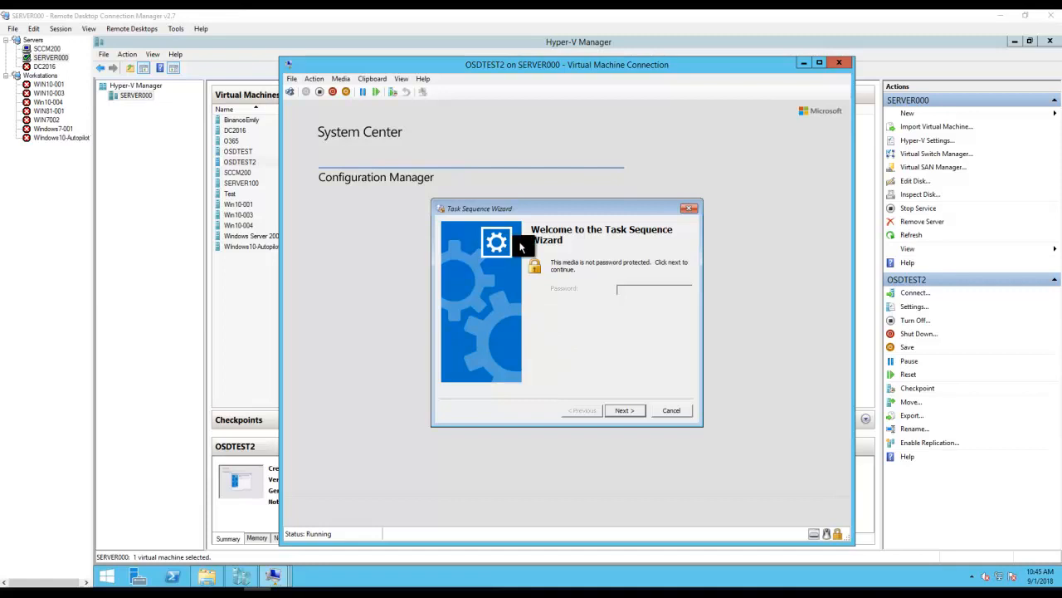
{"action": "mouse_move", "coordinate": [511, 282]}
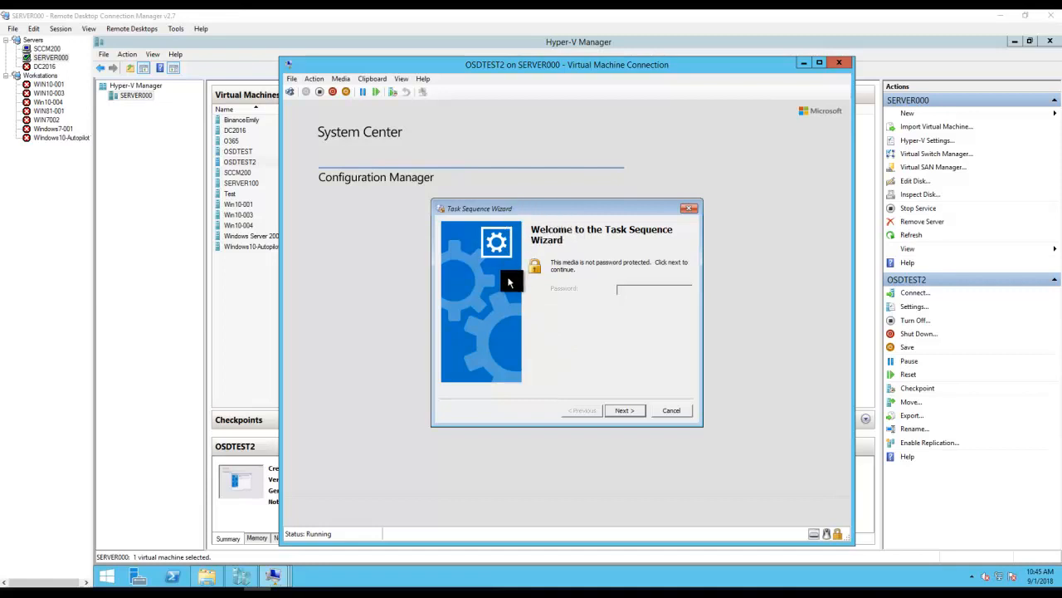
{"action": "mouse_move", "coordinate": [440, 137]}
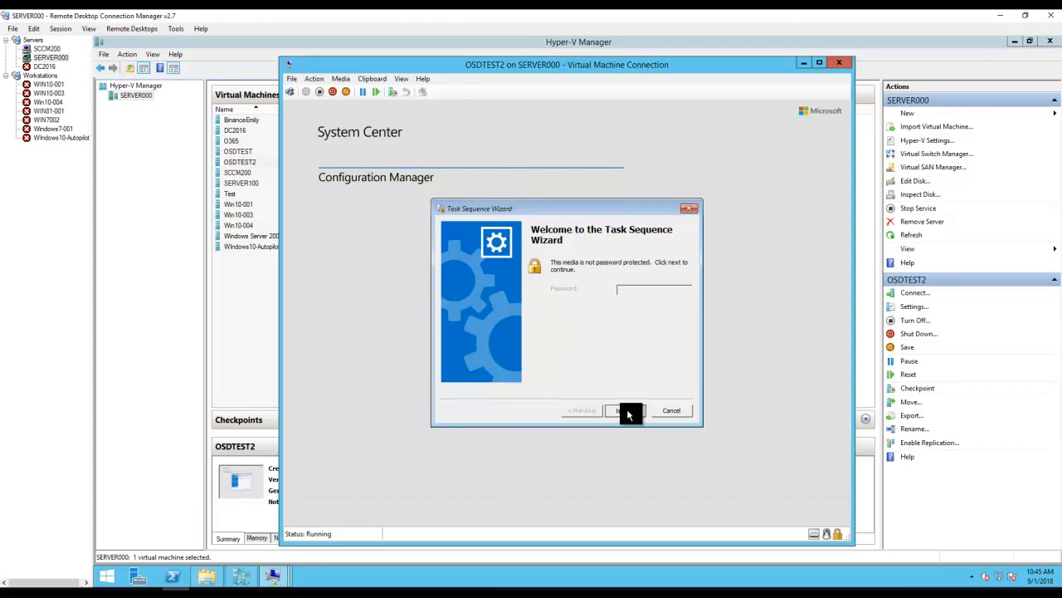
Advance the Task Sequence Wizard past its welcome page to the task sequence list
{"action": "left_click", "coordinate": [625, 410]}
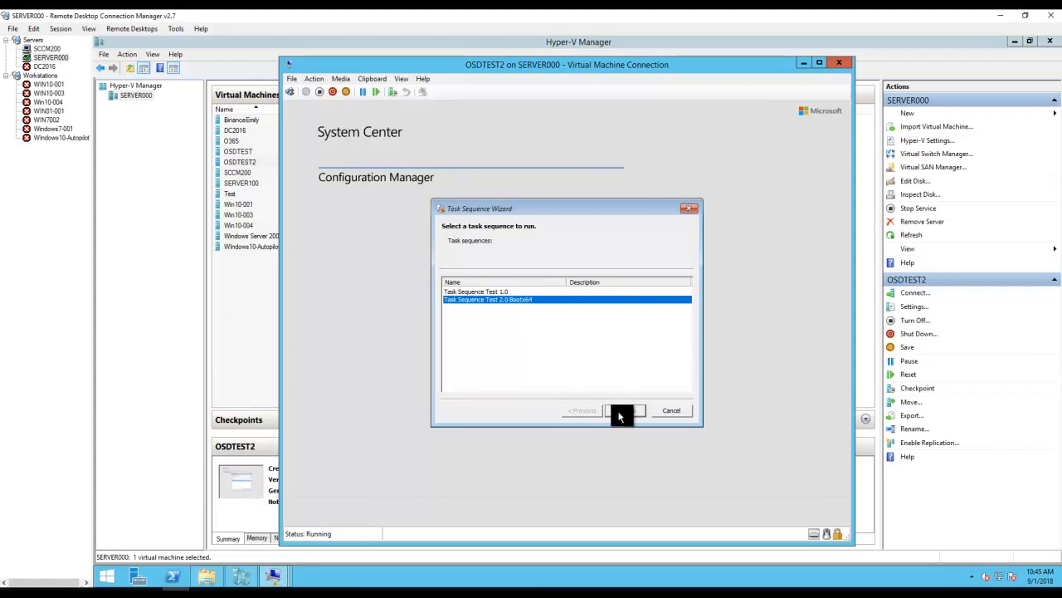
Proceed with Task Sequence Test 2.0 and select the OSDComputerName variable
{"action": "left_click", "coordinate": [625, 410]}
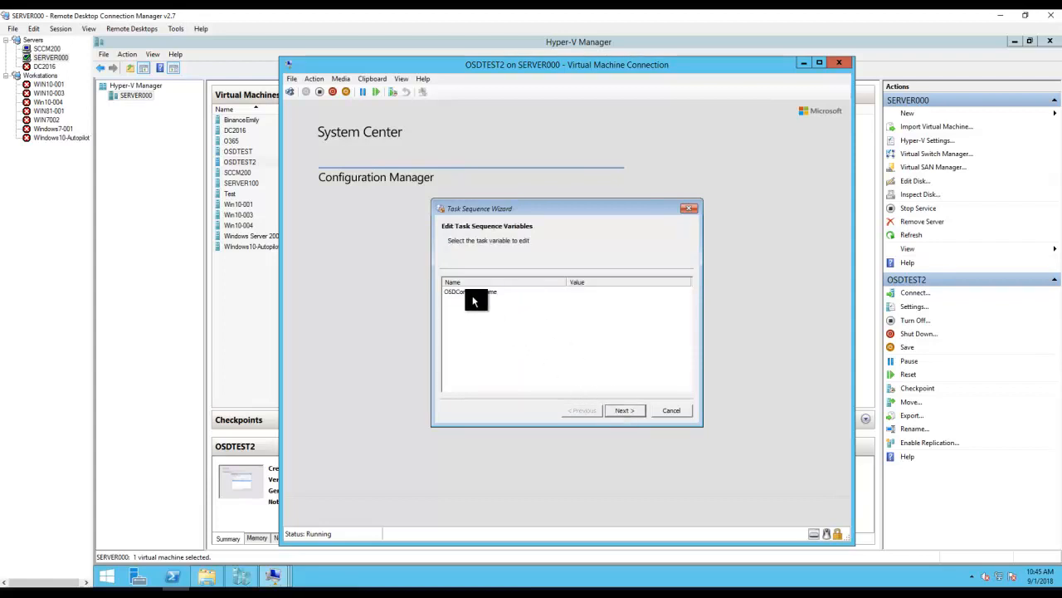
{"action": "left_click", "coordinate": [471, 291]}
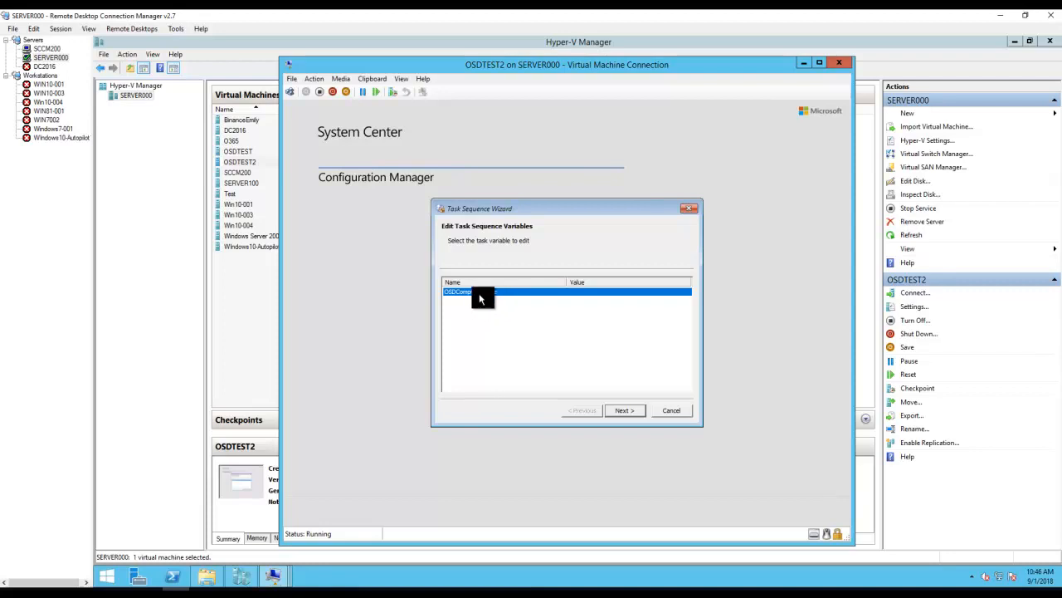
Edit the OSDComputerName variable and enter OSDTEST2 as its value
{"action": "double_click", "coordinate": [483, 291]}
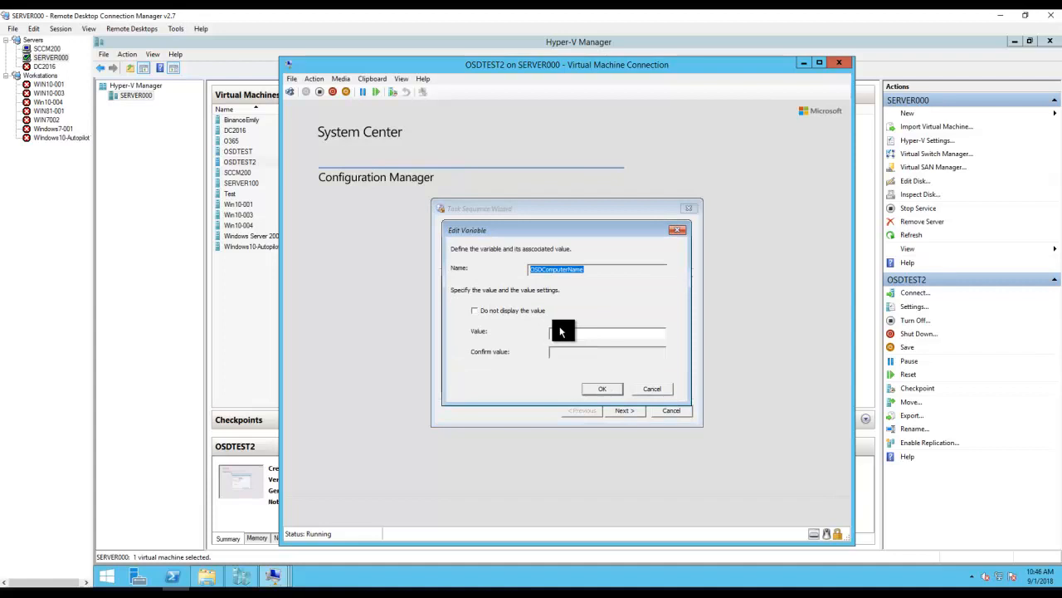
{"action": "left_click", "coordinate": [606, 333]}
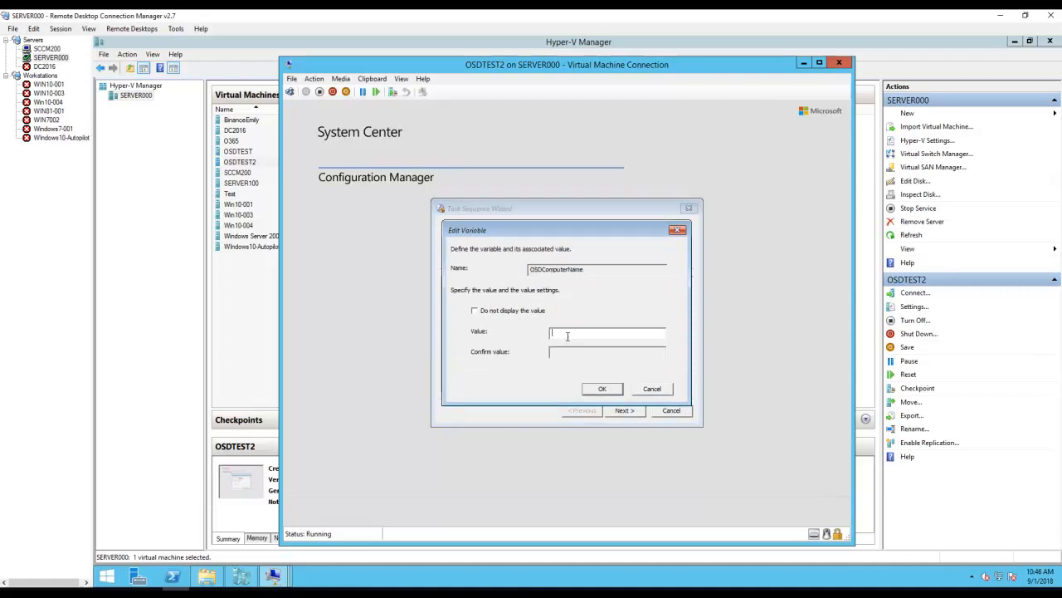
{"action": "type", "text": "OSDTEST2"}
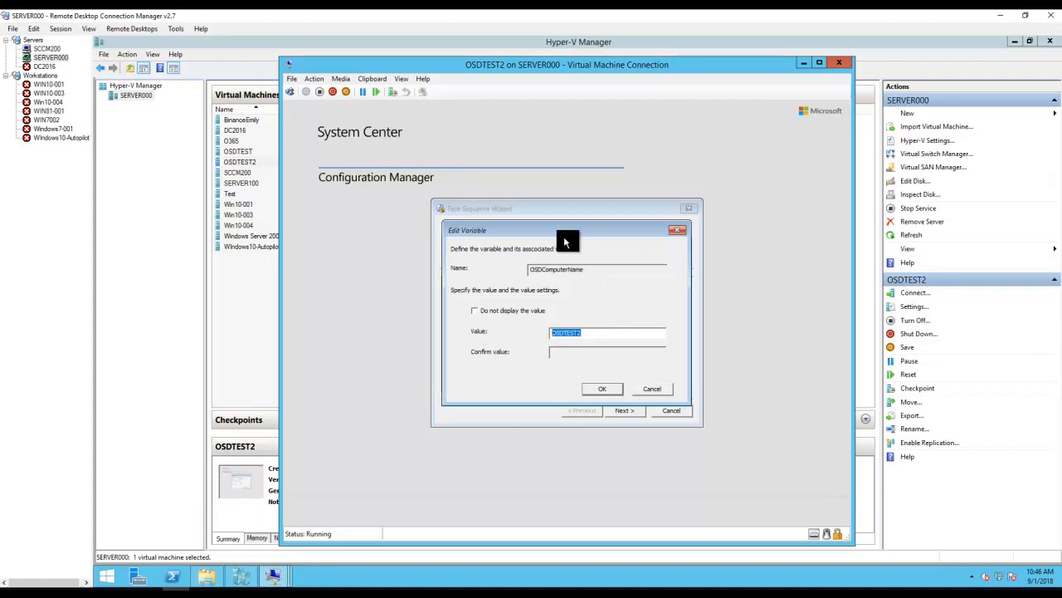
{"action": "mouse_move", "coordinate": [568, 301]}
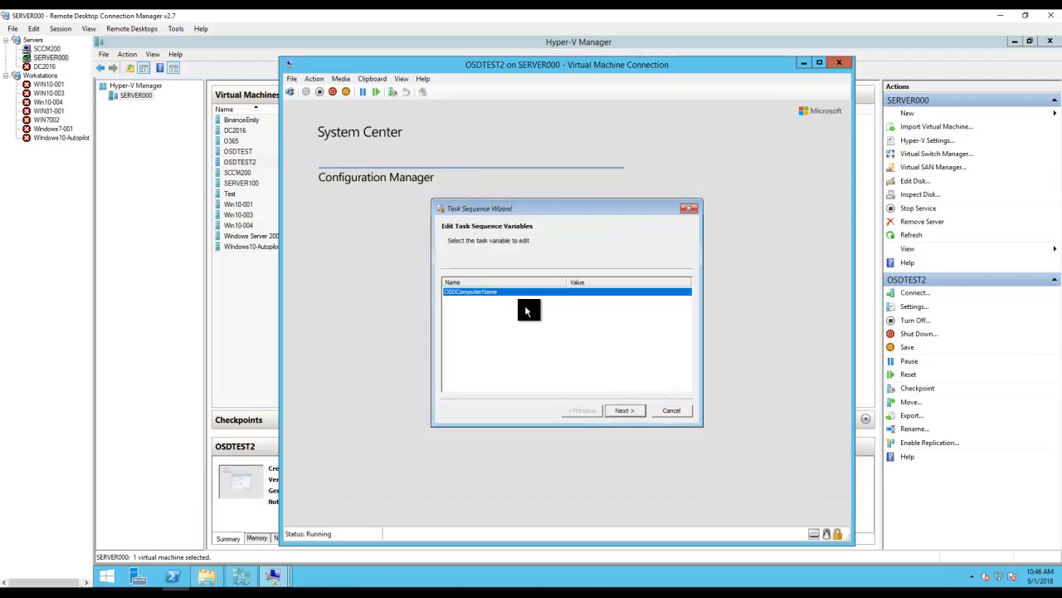
{"action": "mouse_move", "coordinate": [523, 222]}
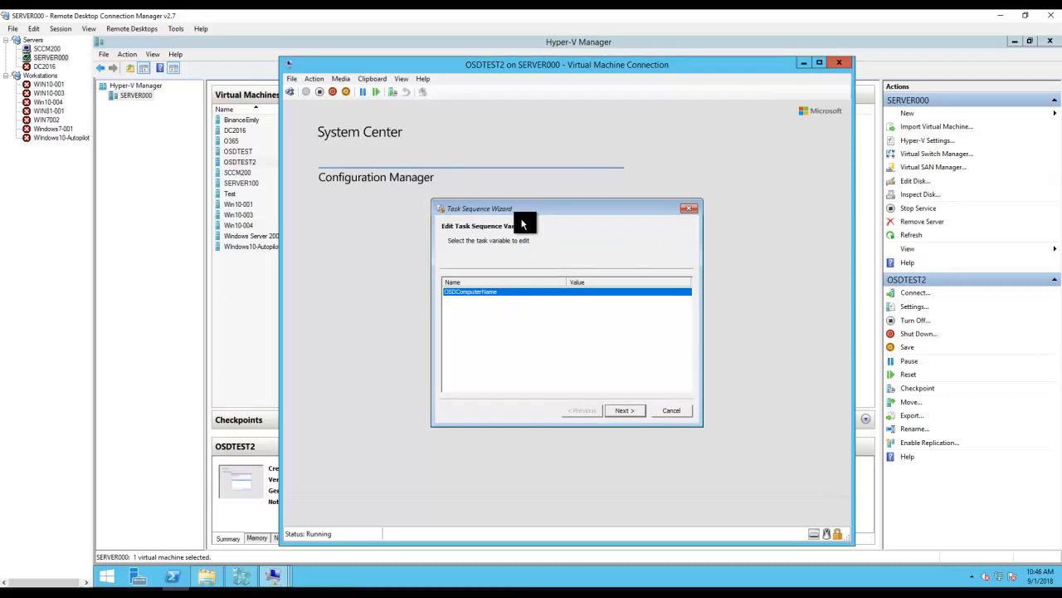
{"action": "mouse_move", "coordinate": [239, 193]}
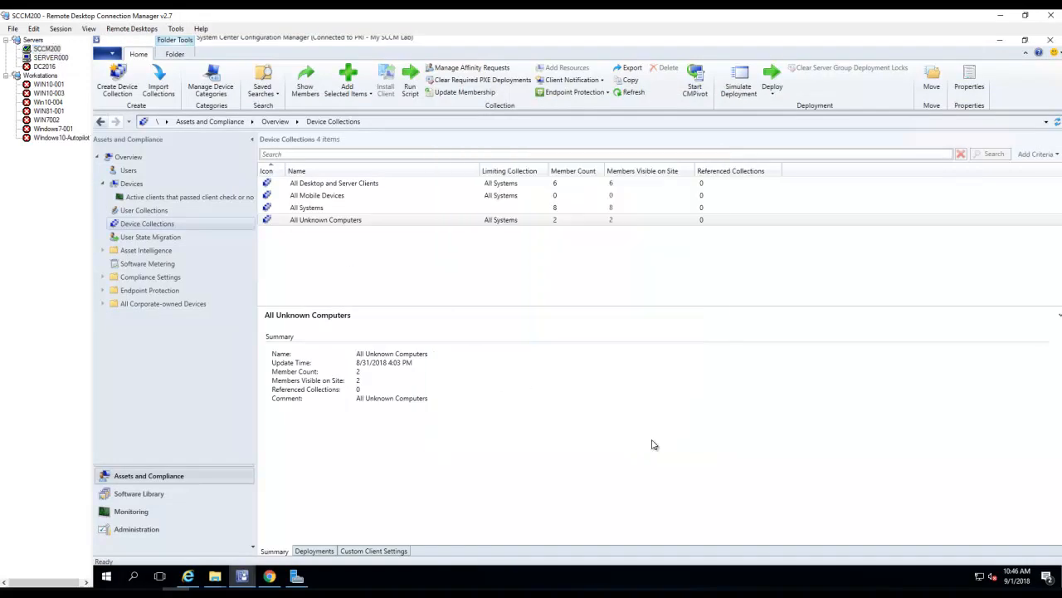
Open the Properties of the All Unknown Computers device collection
{"action": "left_click", "coordinate": [325, 219]}
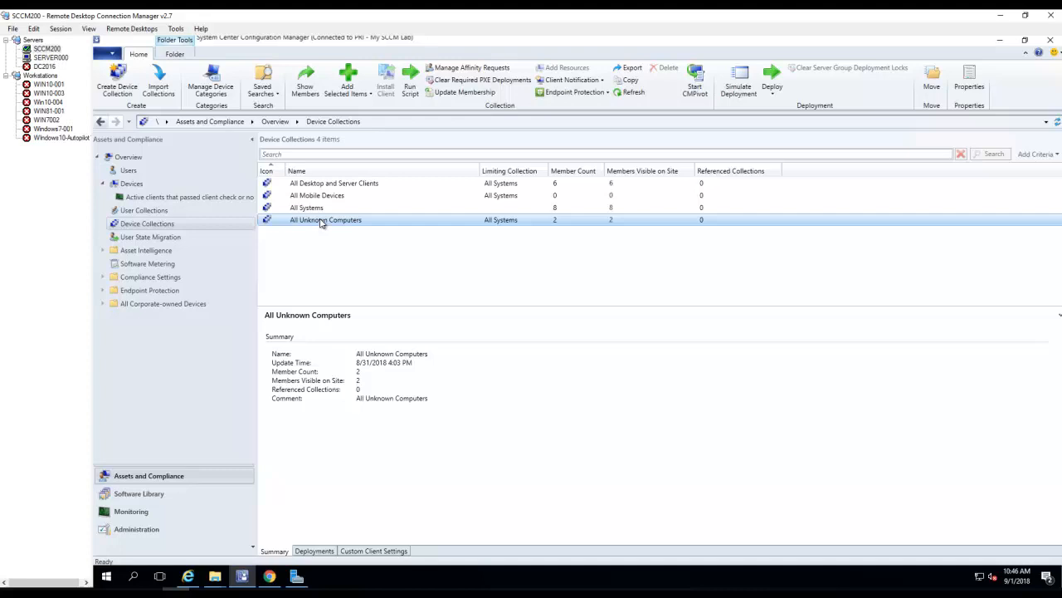
{"action": "right_click", "coordinate": [325, 219]}
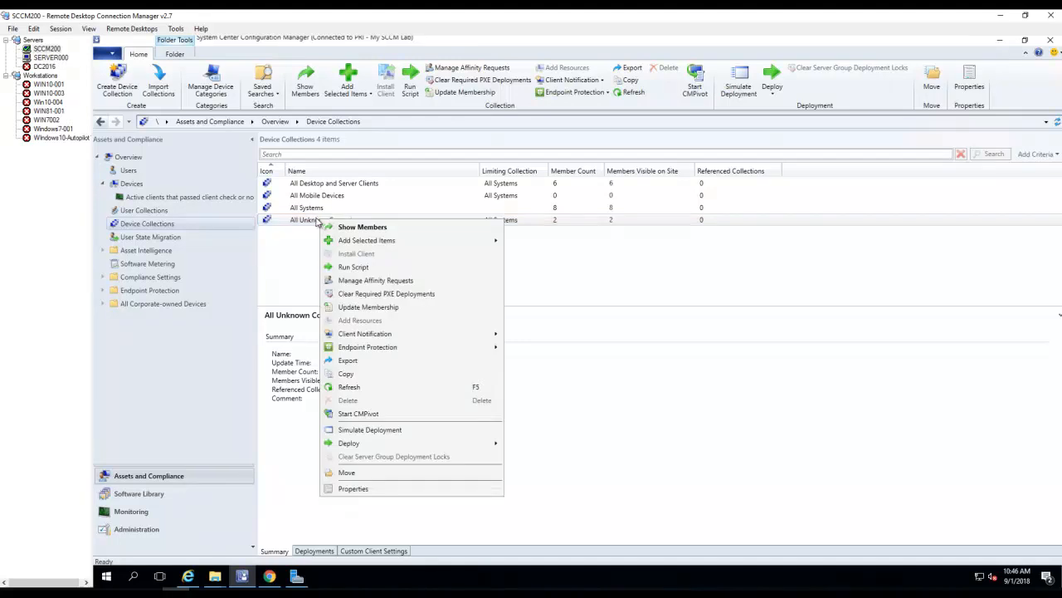
{"action": "mouse_move", "coordinate": [336, 187]}
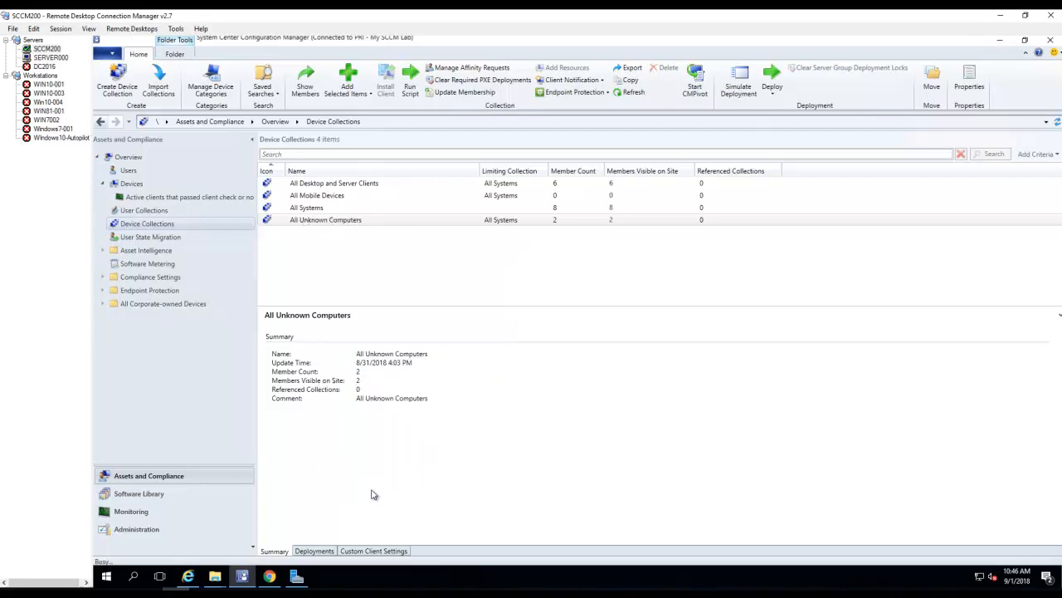
{"action": "left_click", "coordinate": [969, 86]}
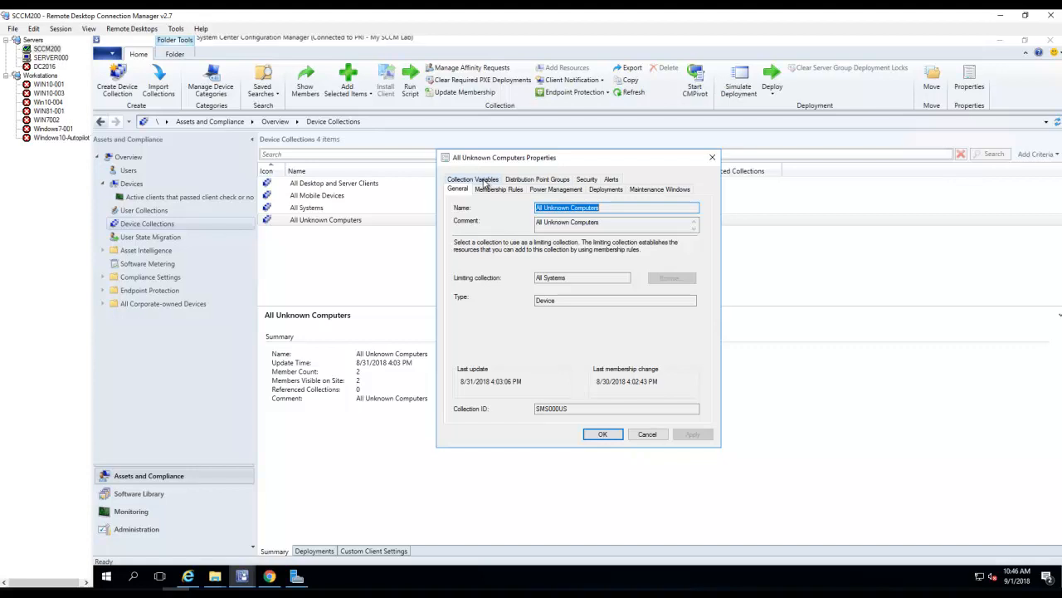
Delete the existing OSDComputerName entry from the All Unknown Computers collection variables
{"action": "left_click", "coordinate": [473, 189]}
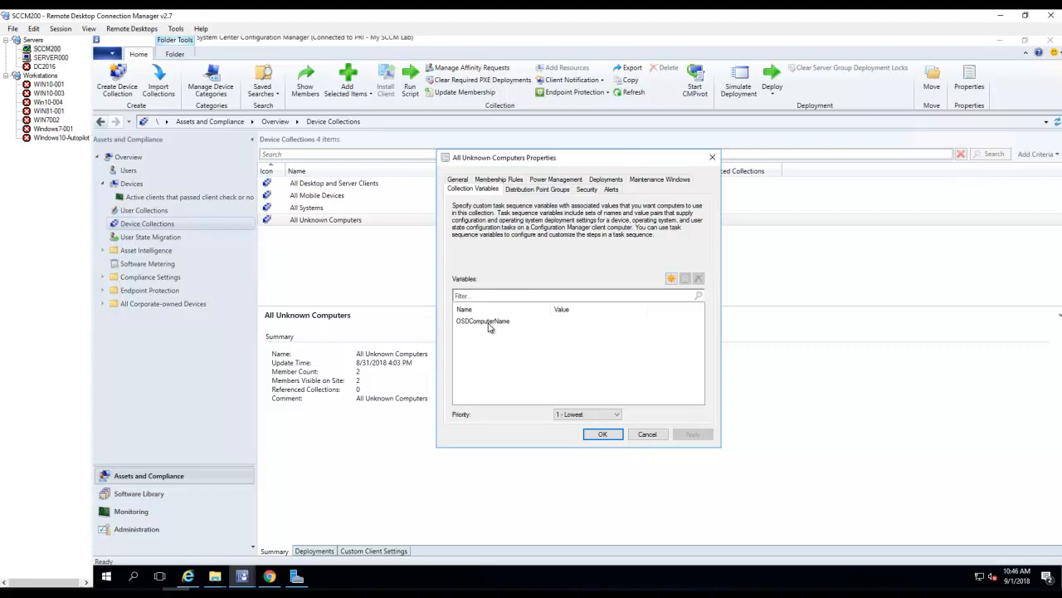
{"action": "left_click", "coordinate": [483, 320]}
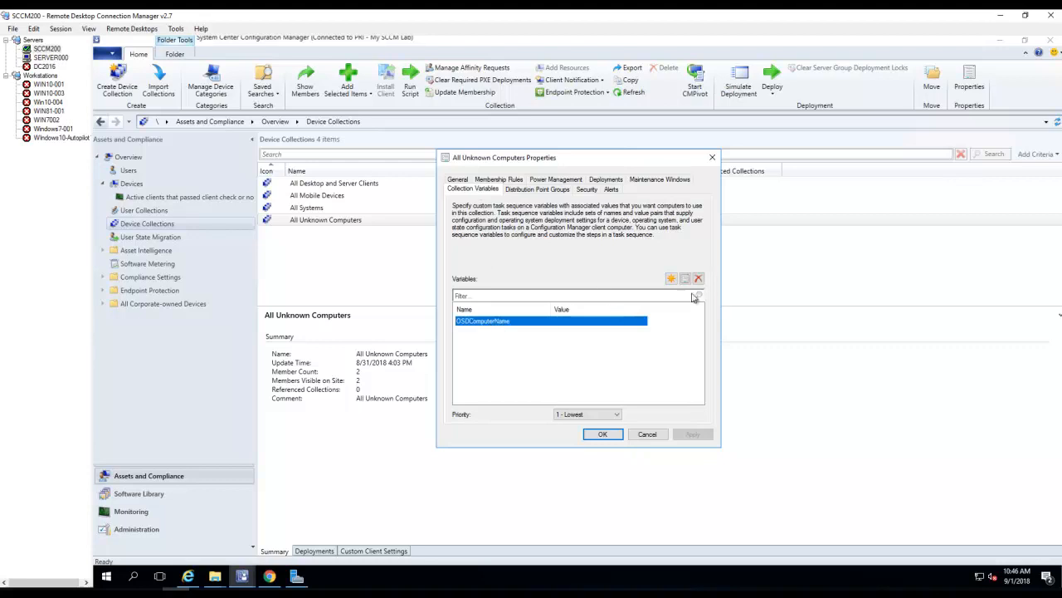
{"action": "mouse_move", "coordinate": [526, 327]}
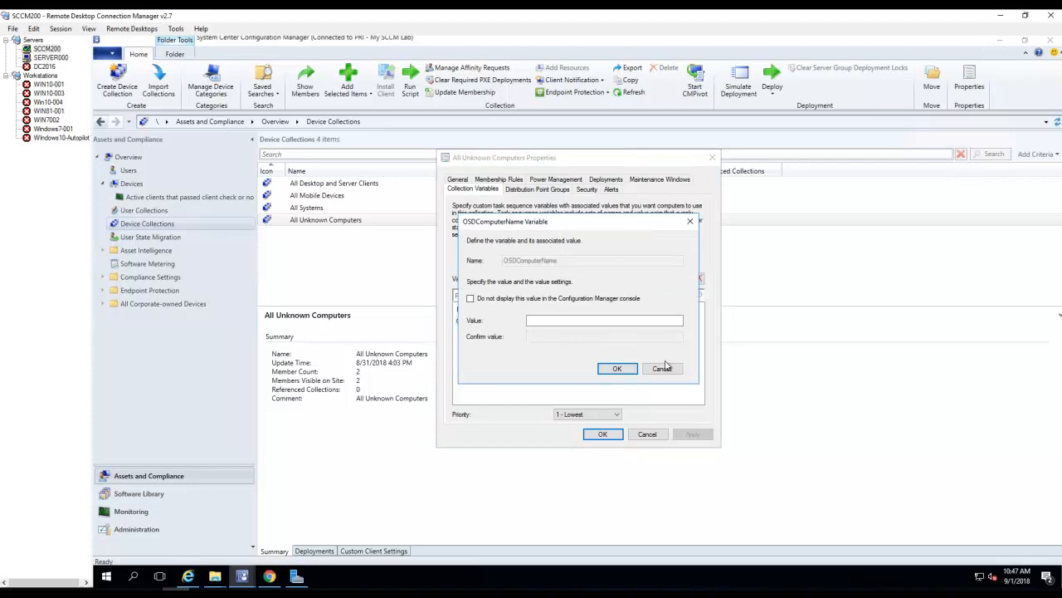
{"action": "left_click", "coordinate": [617, 368]}
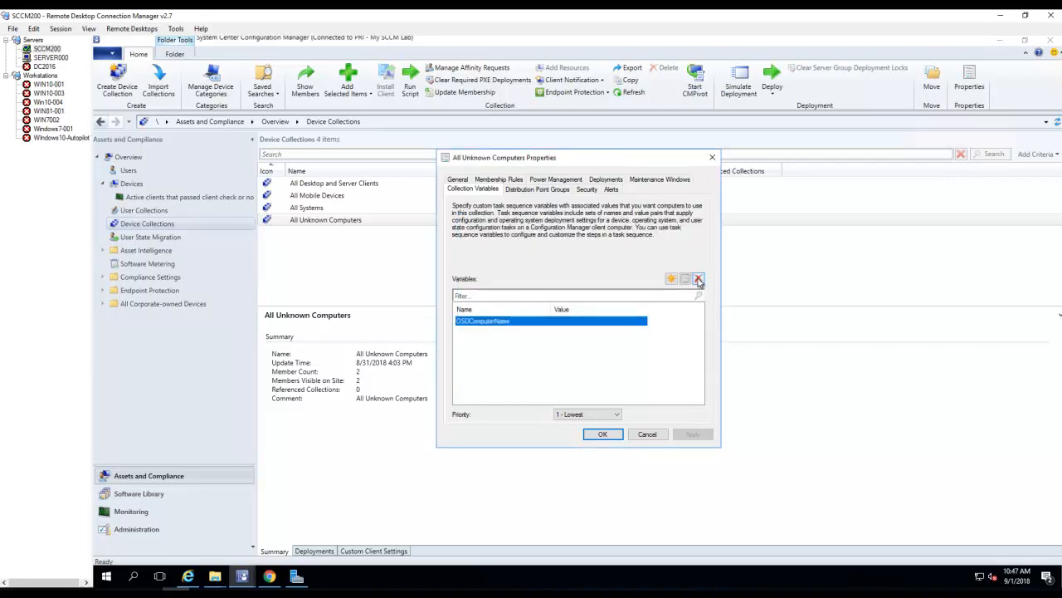
{"action": "left_click", "coordinate": [698, 278]}
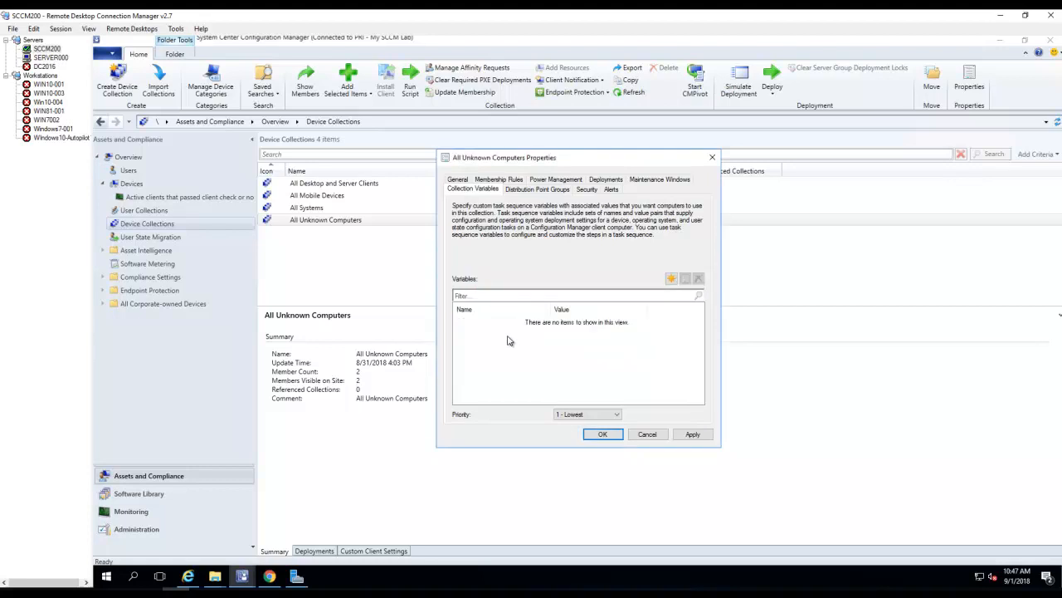
Create a new collection variable named OSDComputerName
{"action": "left_click", "coordinate": [672, 278]}
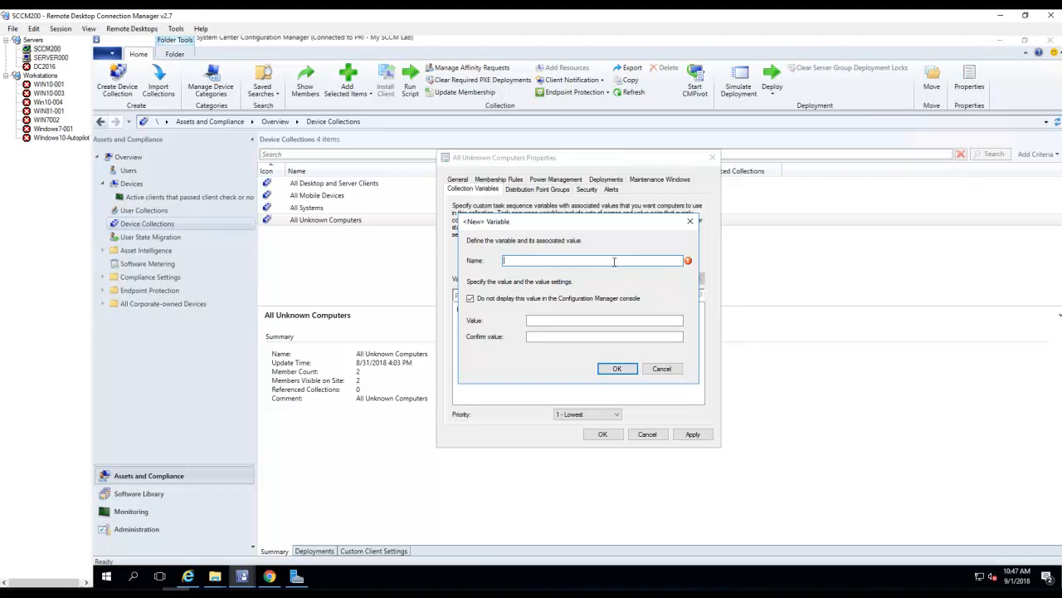
{"action": "type", "text": "O"}
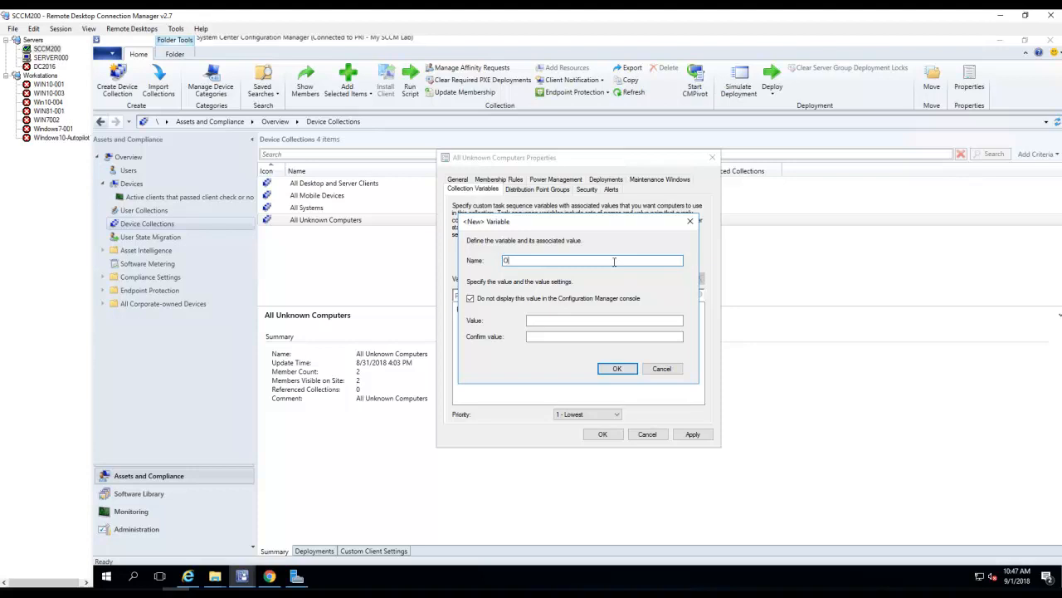
{"action": "type", "text": "SDComputerName"}
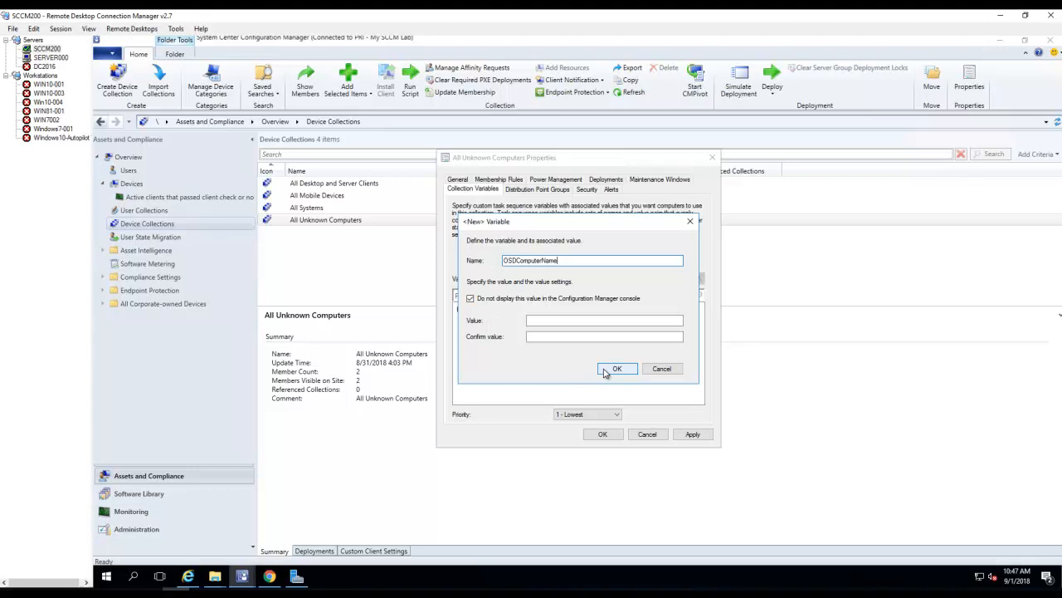
{"action": "left_click", "coordinate": [618, 368]}
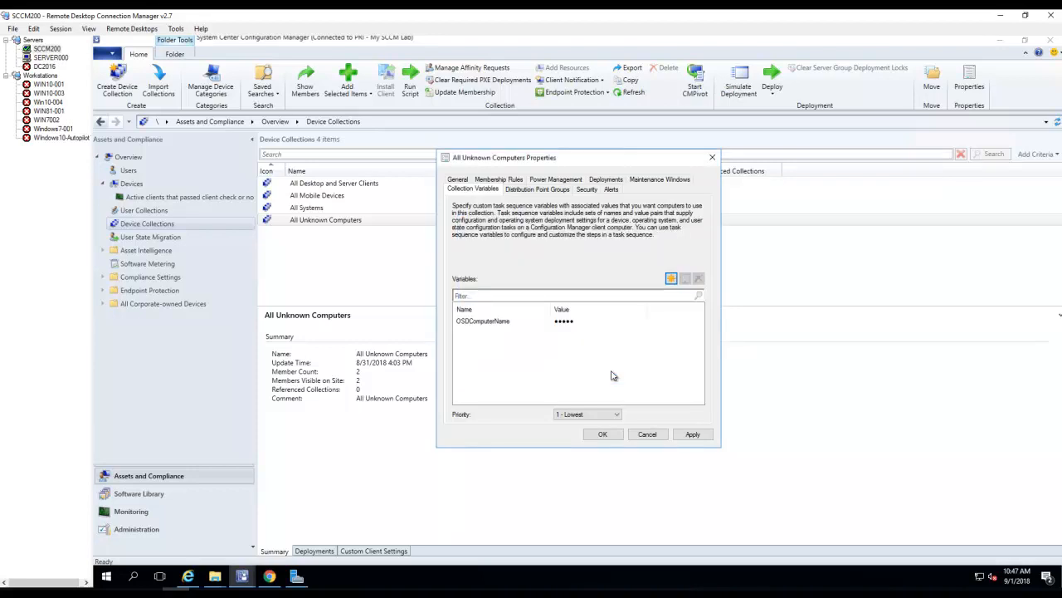
{"action": "mouse_move", "coordinate": [518, 331]}
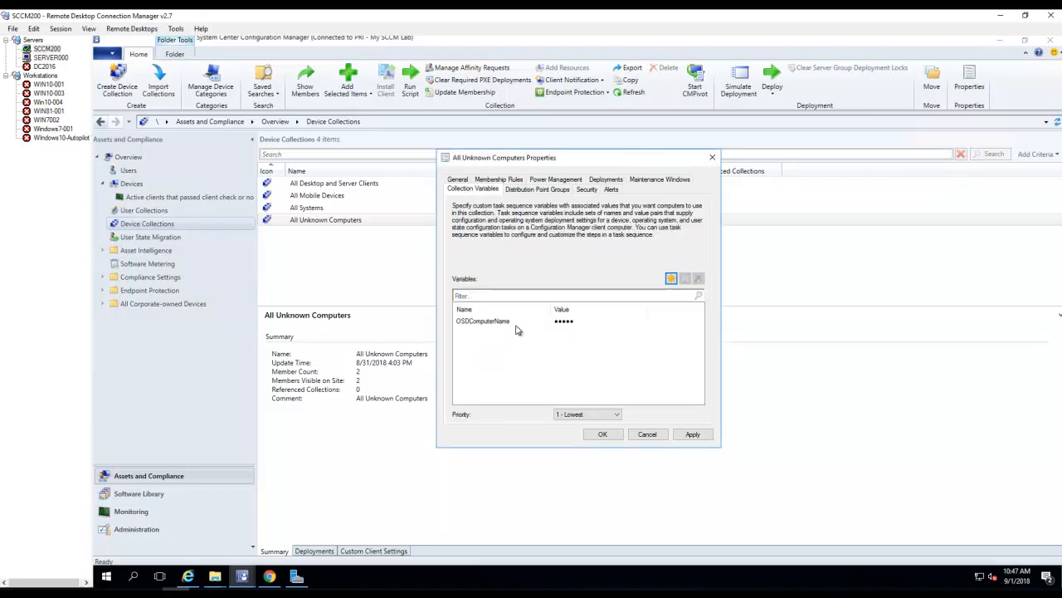
Clear 'Do not display this value' on OSDComputerName so its empty value is visible
{"action": "left_click", "coordinate": [483, 322]}
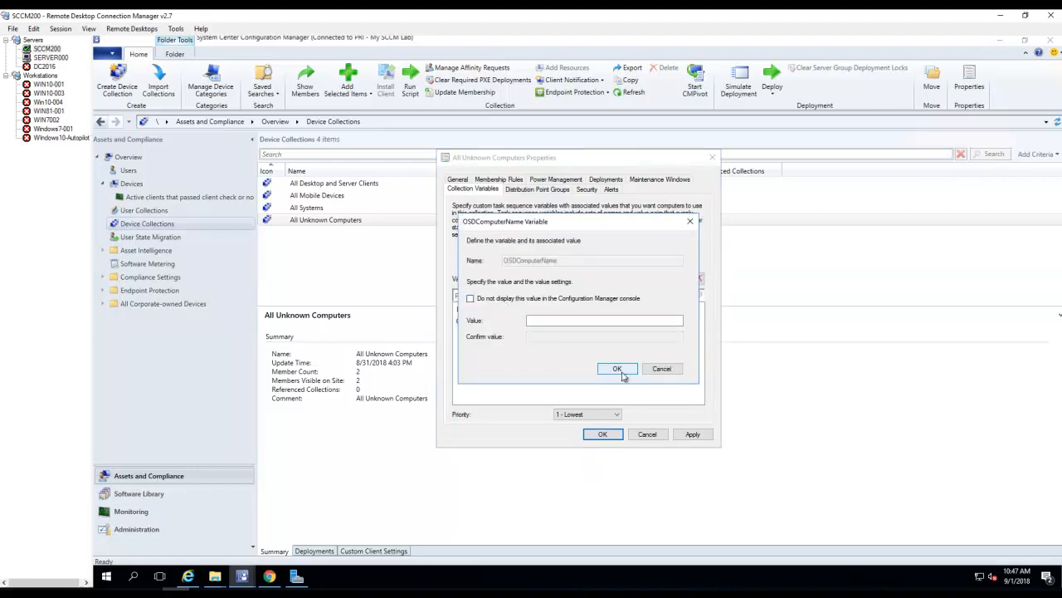
{"action": "left_click", "coordinate": [616, 368]}
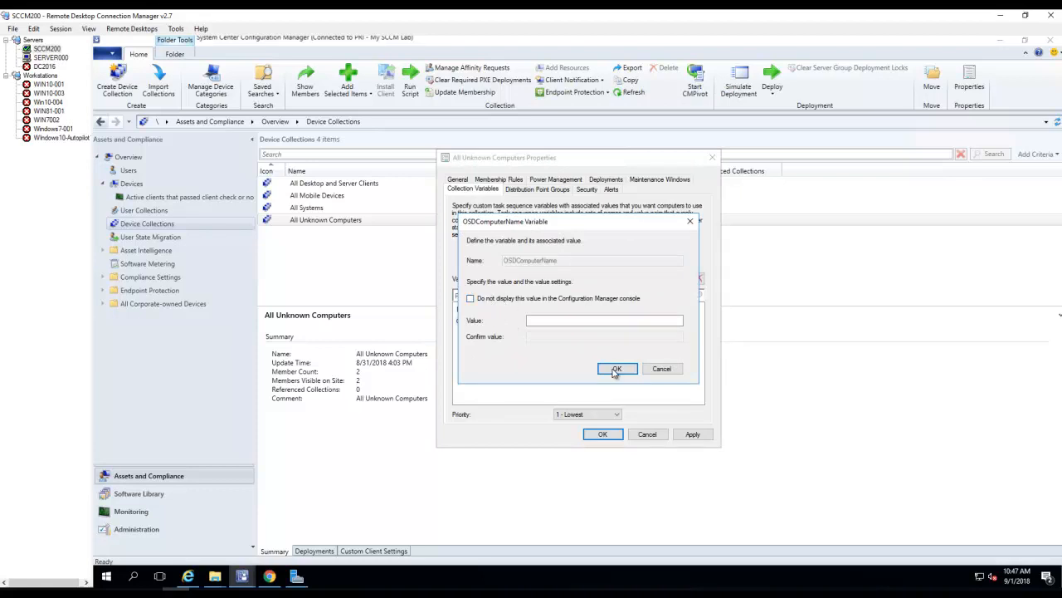
{"action": "left_click", "coordinate": [617, 369]}
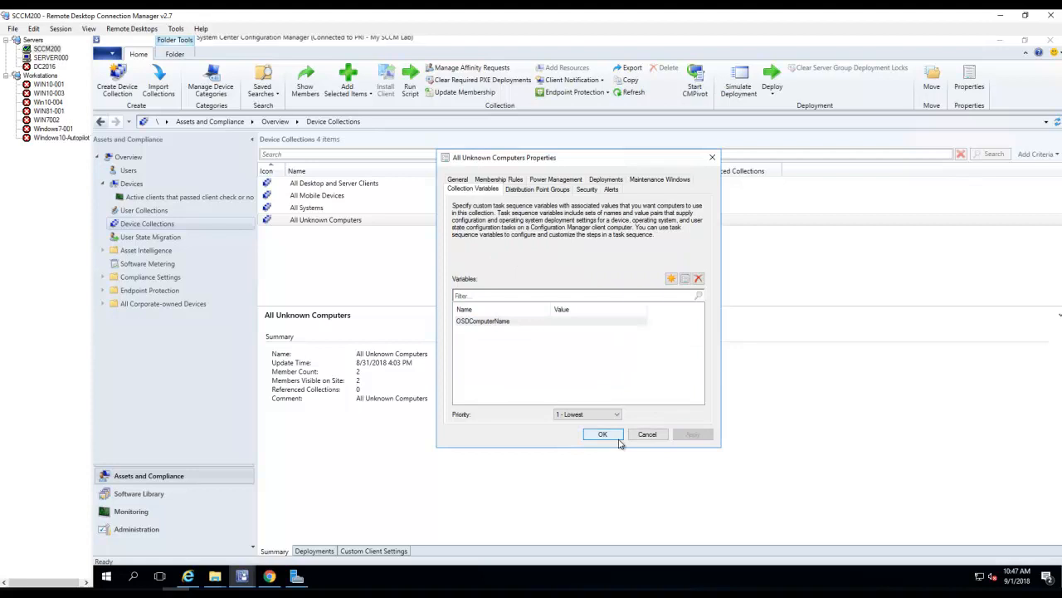
{"action": "mouse_move", "coordinate": [559, 406]}
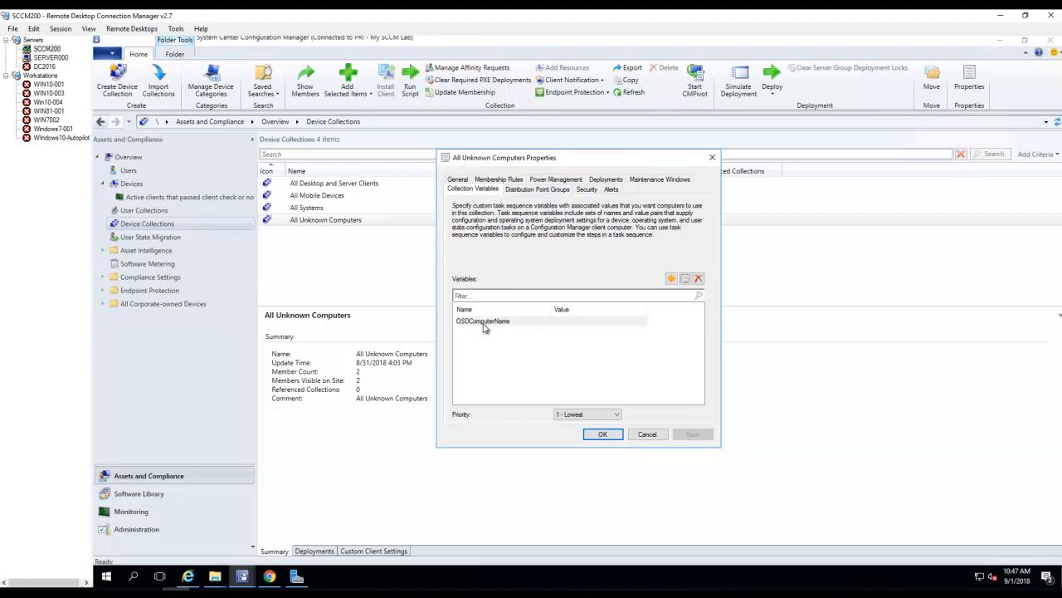
Save the collection properties and select the Task Sequence Test 2.0 Bootx64 deployment
{"action": "left_click", "coordinate": [482, 321]}
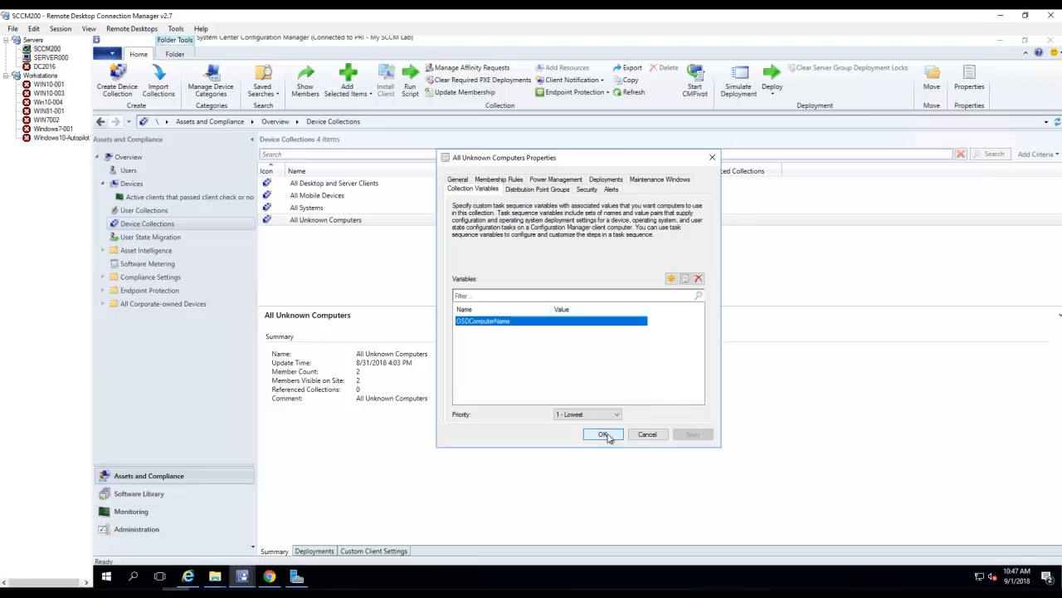
{"action": "left_click", "coordinate": [603, 434]}
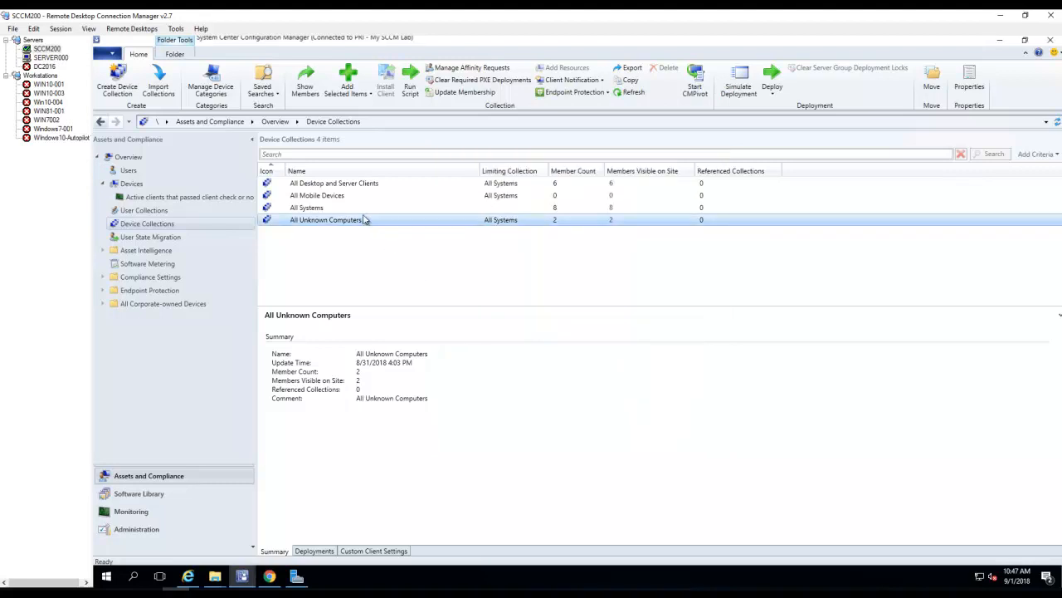
{"action": "mouse_move", "coordinate": [349, 224]}
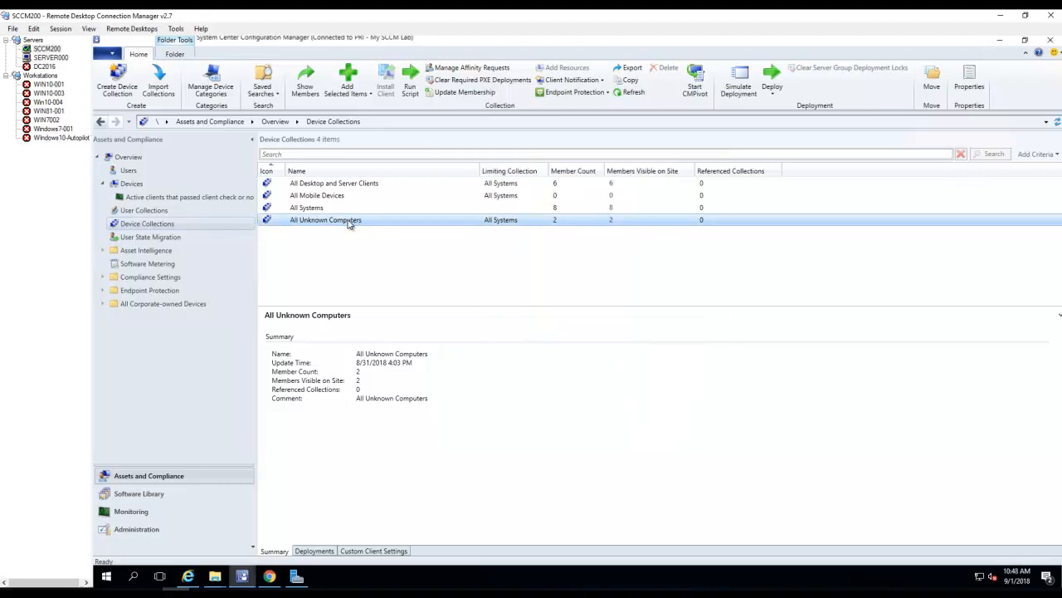
{"action": "left_click", "coordinate": [313, 550]}
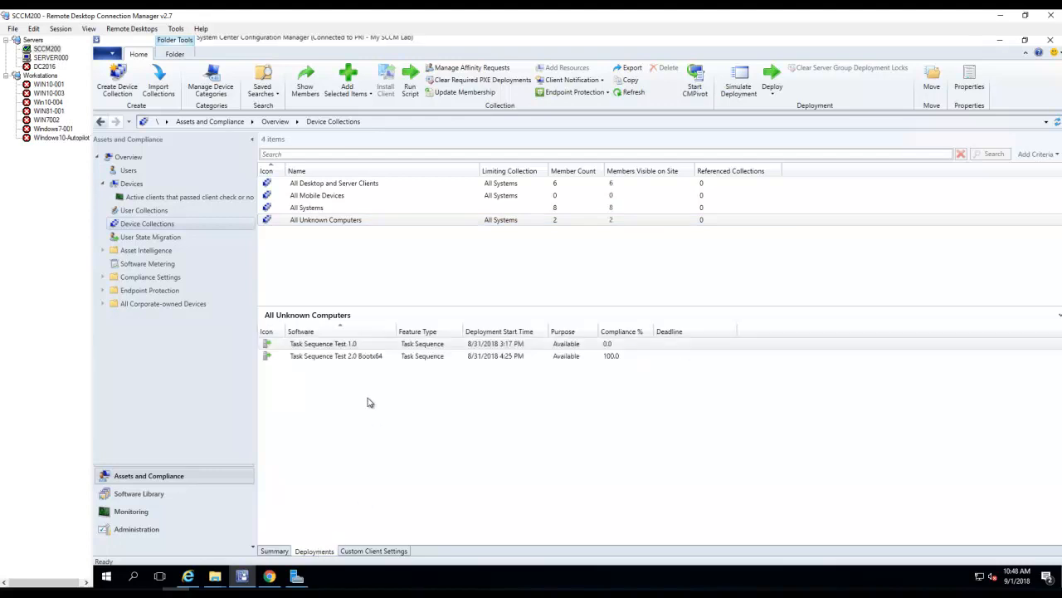
{"action": "left_click", "coordinate": [335, 355]}
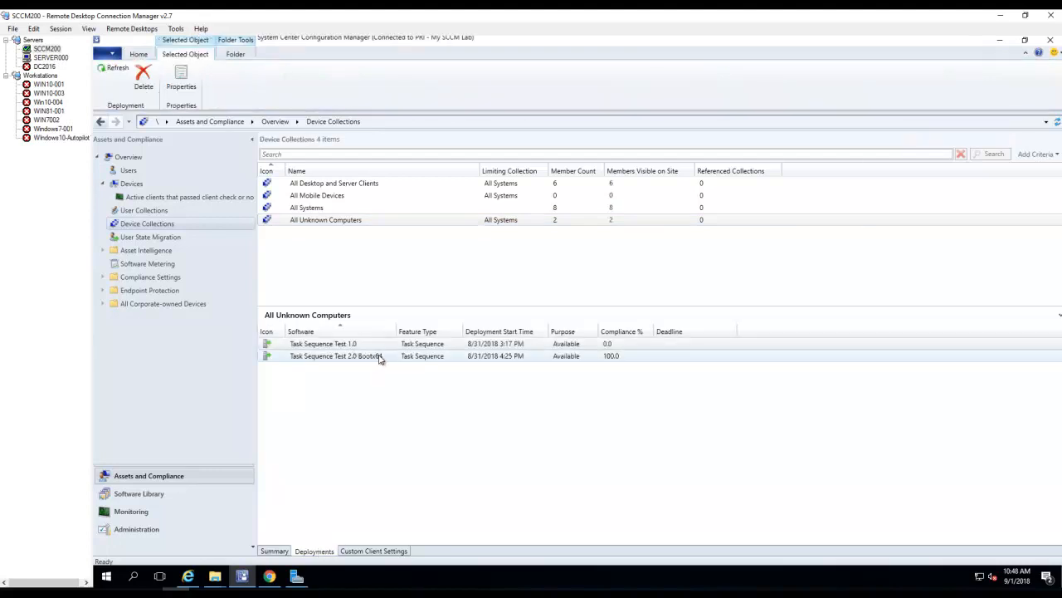
{"action": "left_click", "coordinate": [349, 355]}
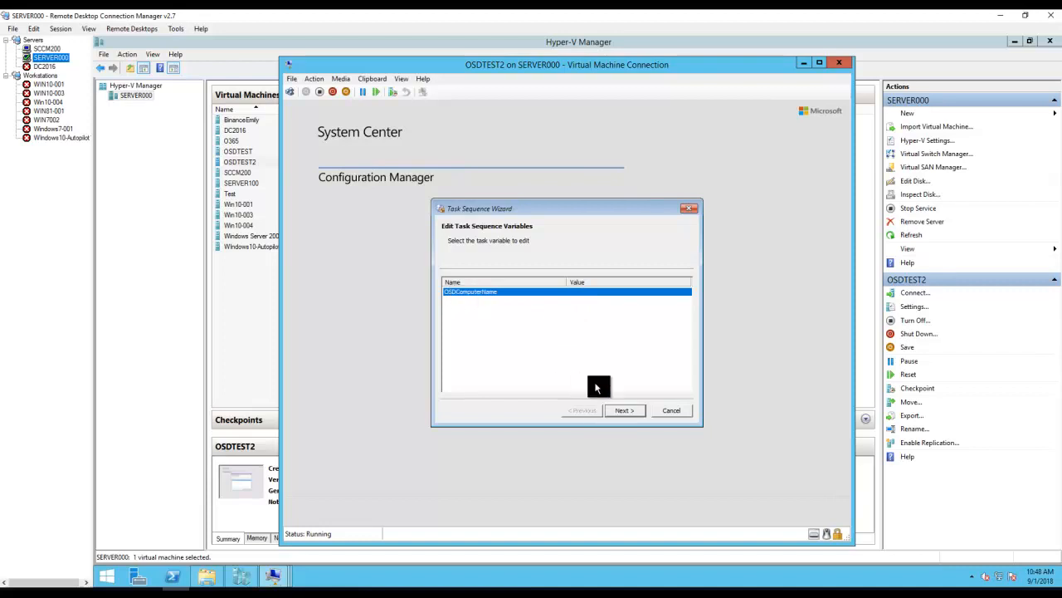
Start Task Sequence Test 2.0 Bootx64 from the variables page so disk partitioning begins
{"action": "left_click", "coordinate": [624, 410]}
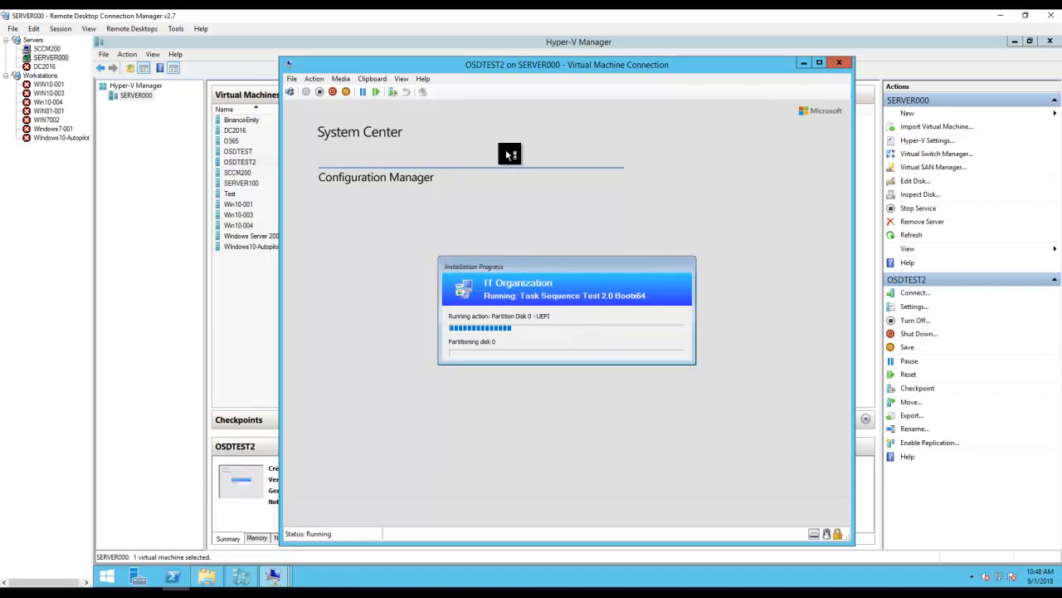
{"action": "mouse_move", "coordinate": [523, 72]}
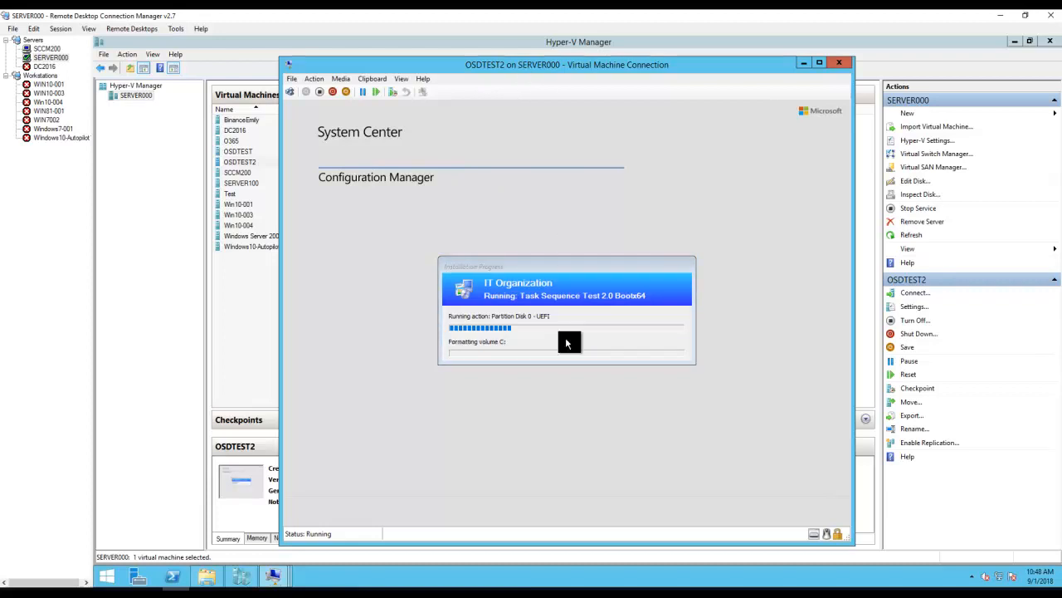
{"action": "mouse_move", "coordinate": [733, 492]}
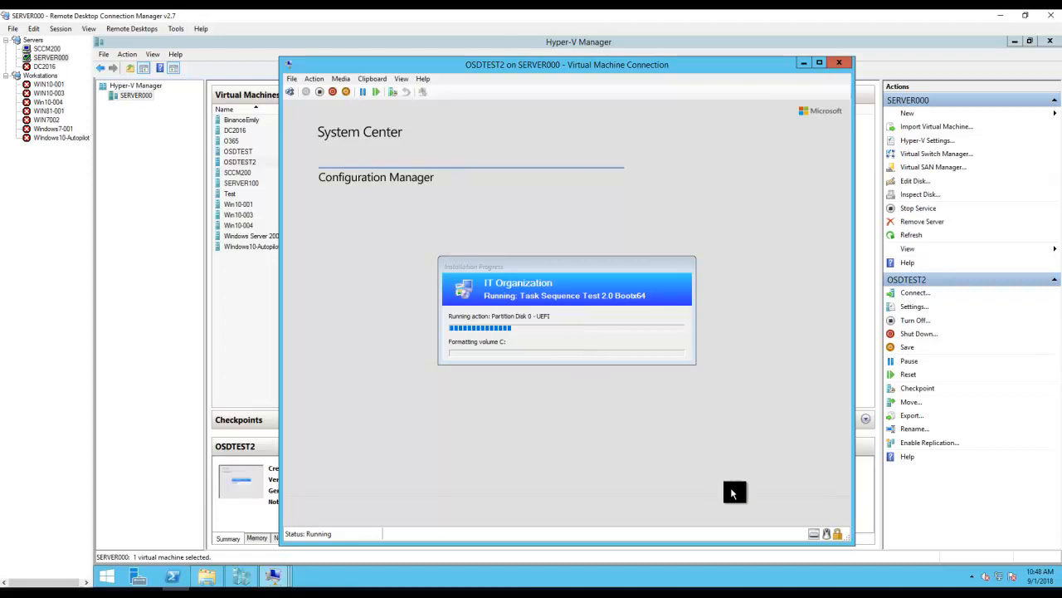